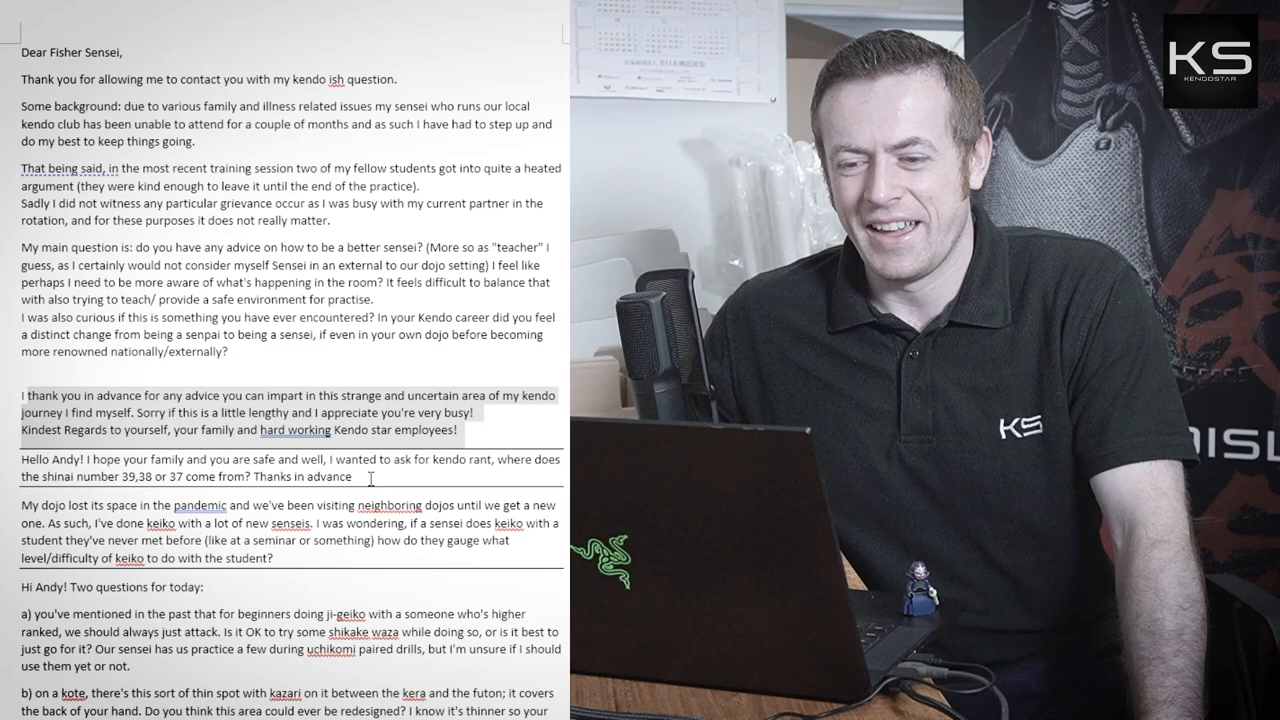
pyautogui.scroll(-3)
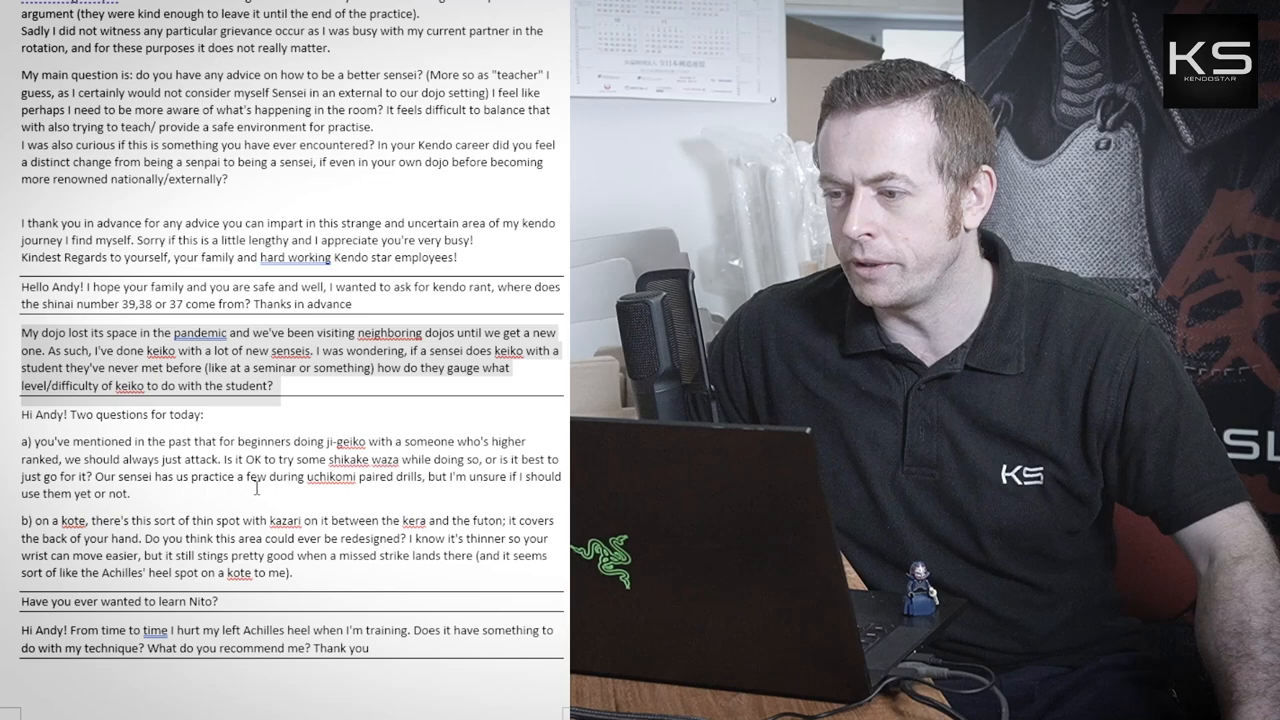
pyautogui.scroll(-3)
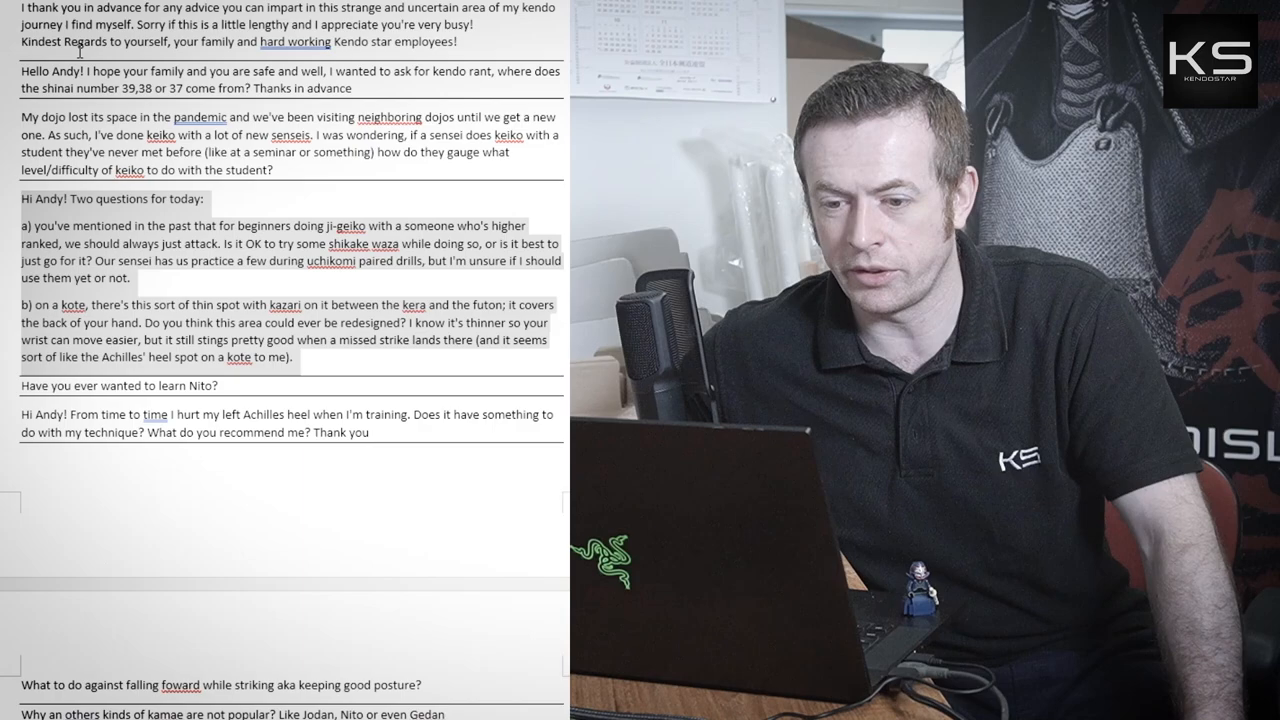
pyautogui.scroll(-3)
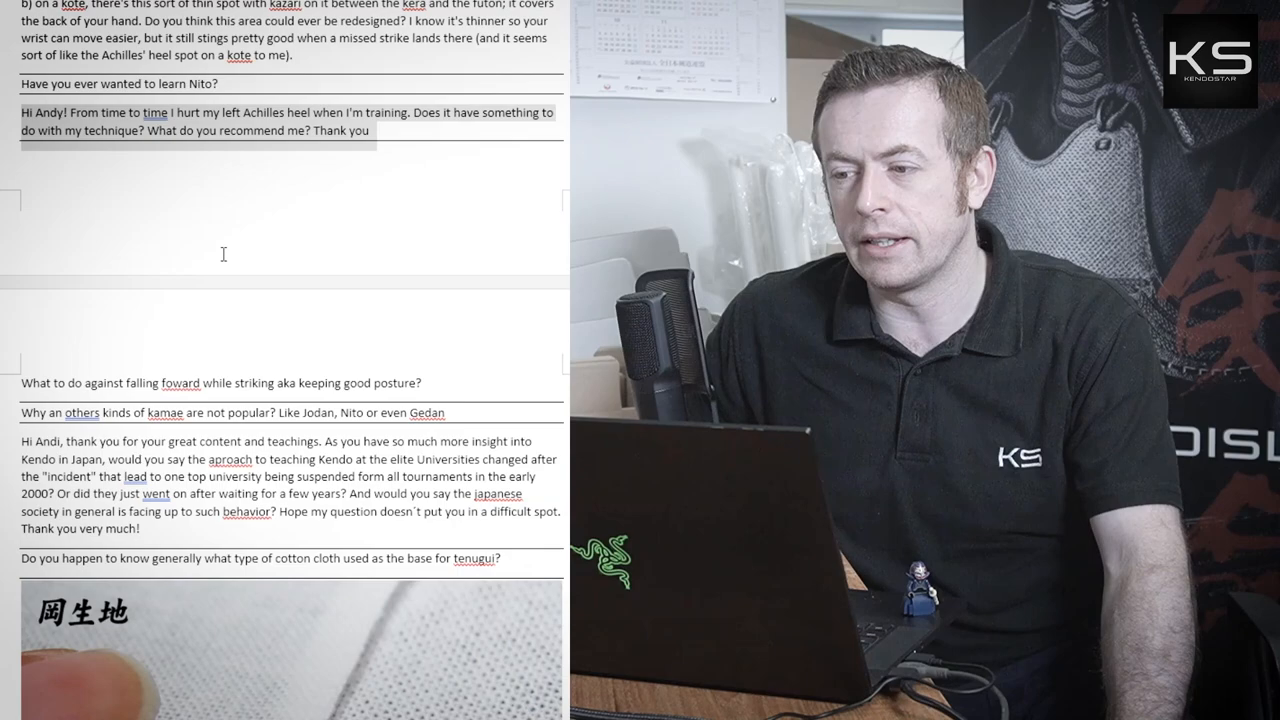
pyautogui.scroll(-3)
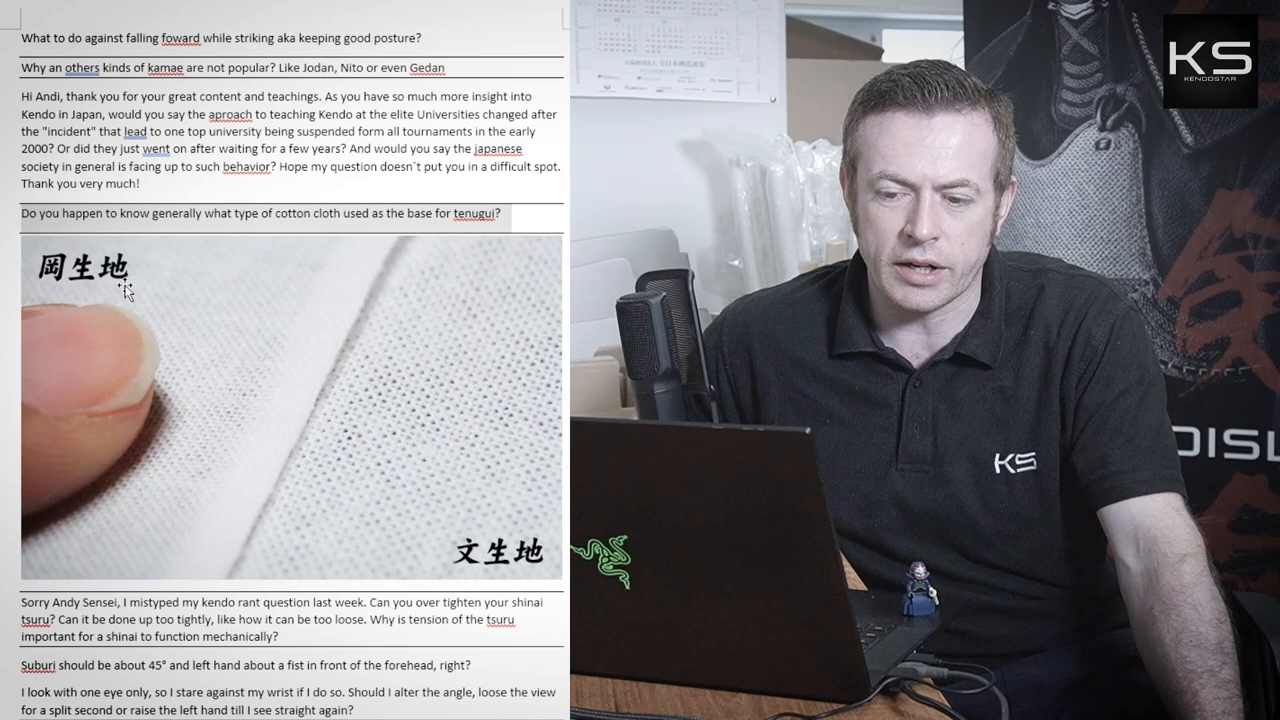
pyautogui.moveTo(445, 405)
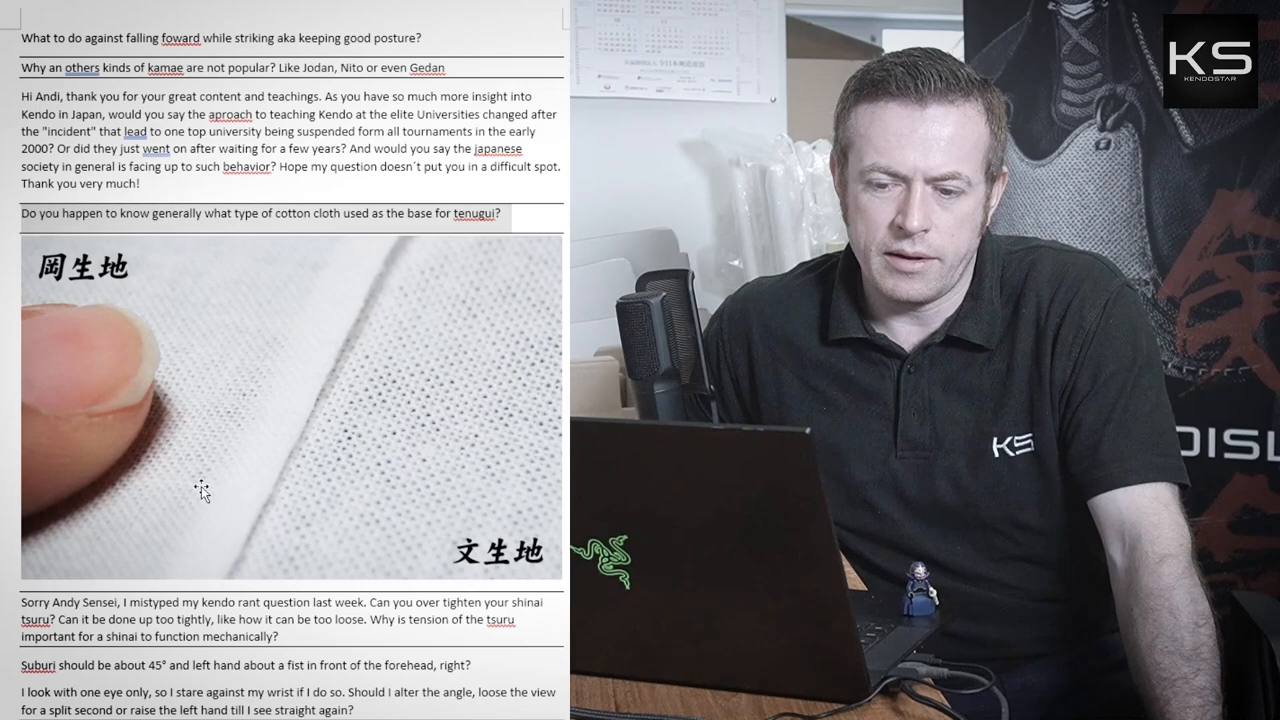
pyautogui.moveTo(210, 348)
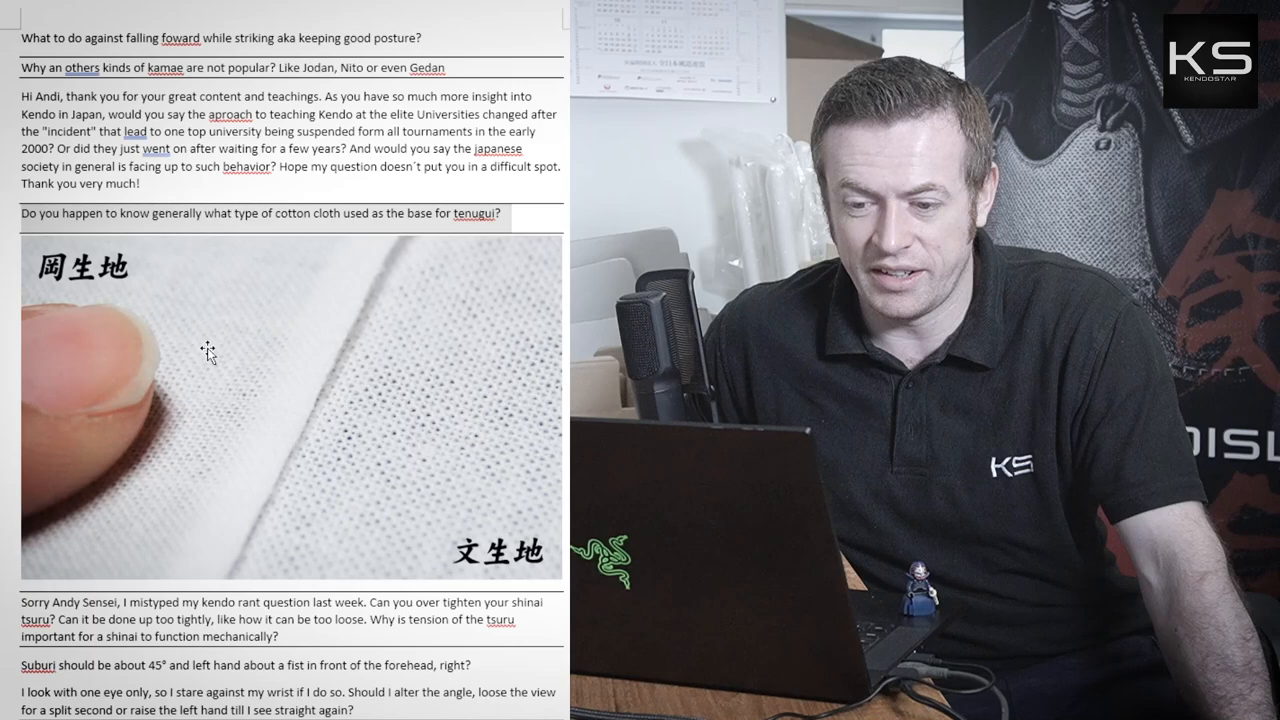